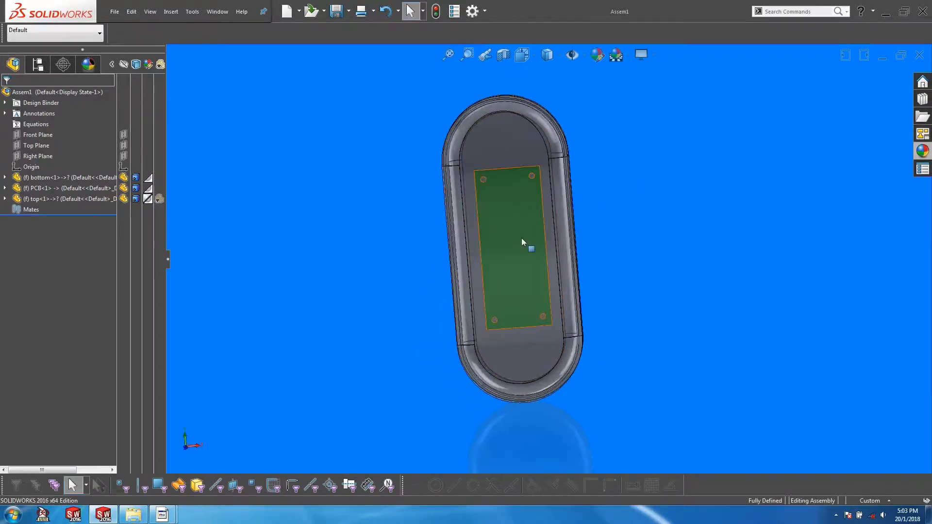
{"action": "mouse_move", "coordinate": [524, 244]}
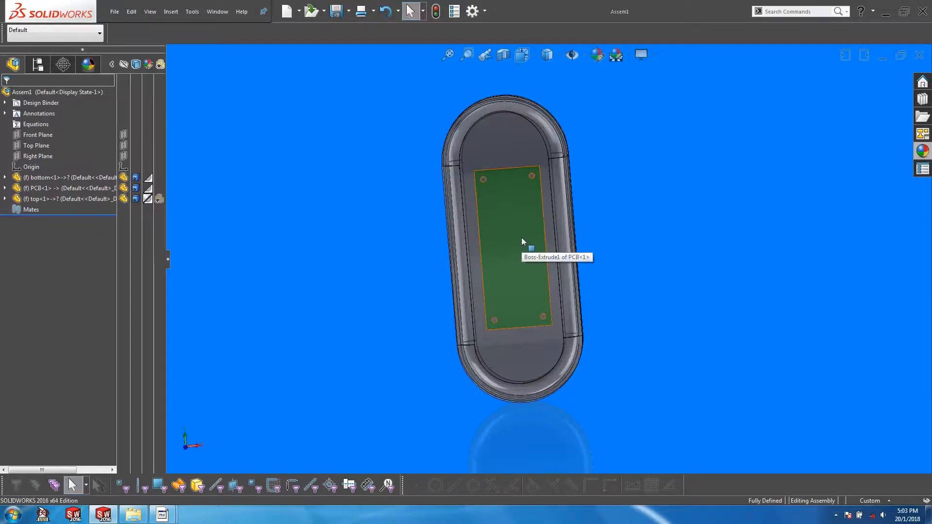
- Select the PCB through the transparent top housing and view the assembly at an angle
{"action": "left_click", "coordinate": [508, 238]}
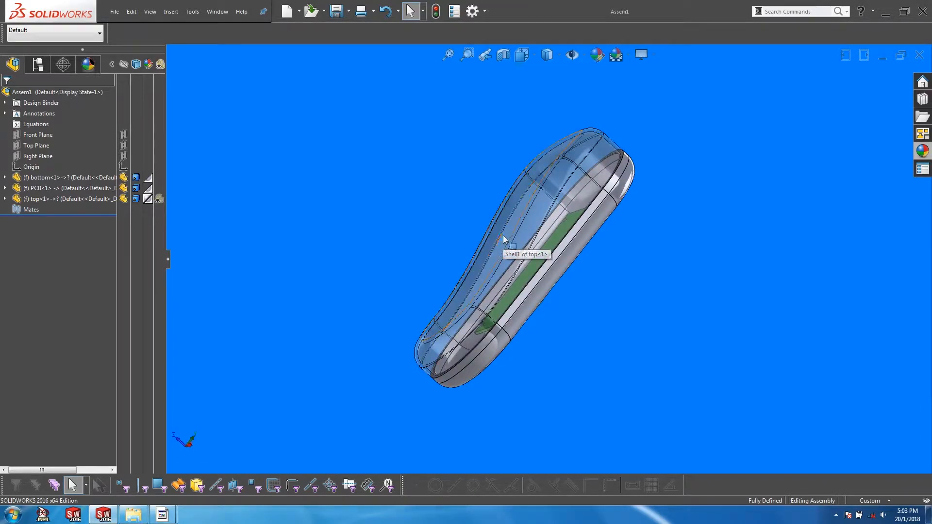
- Turn the assembly to look down into the housing at the PCB inside
{"action": "left_click", "coordinate": [505, 238]}
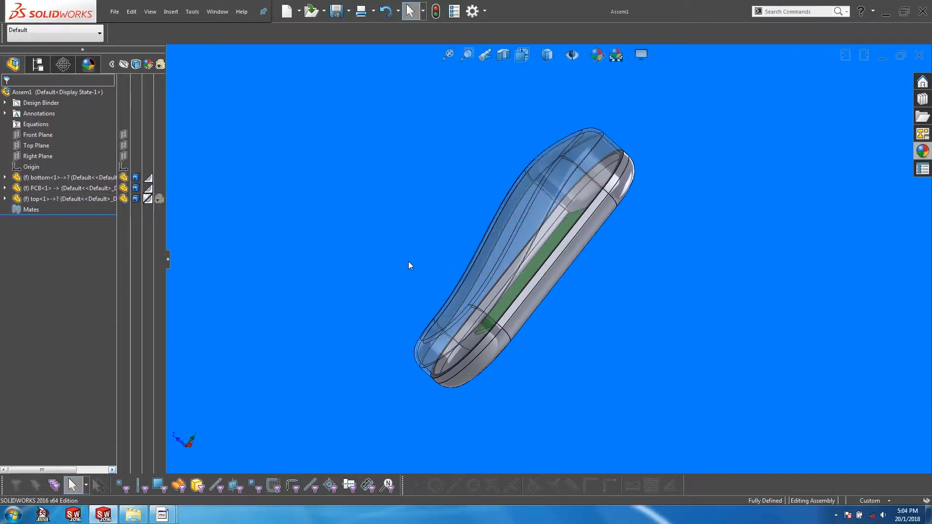
{"action": "mouse_move", "coordinate": [375, 265]}
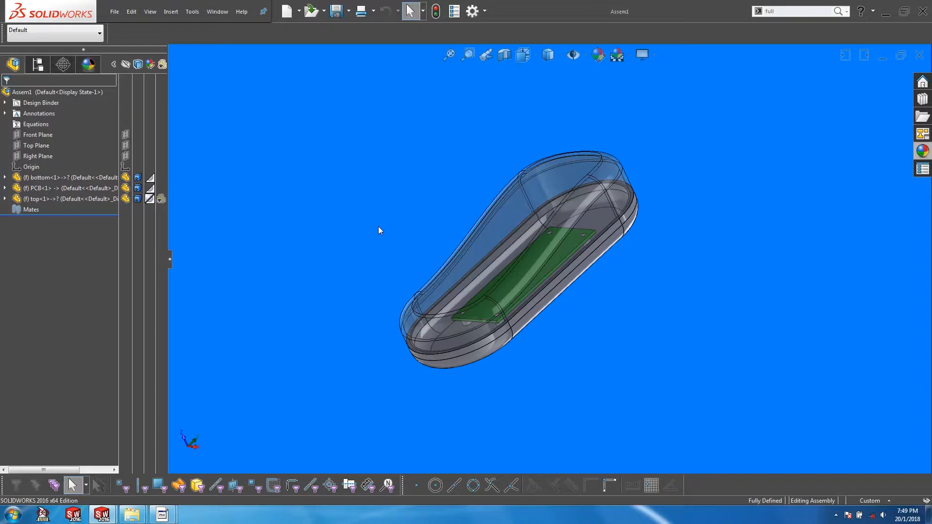
- In System Options, search 'select through' and disable Enable selection through transparency
{"action": "left_click", "coordinate": [472, 12]}
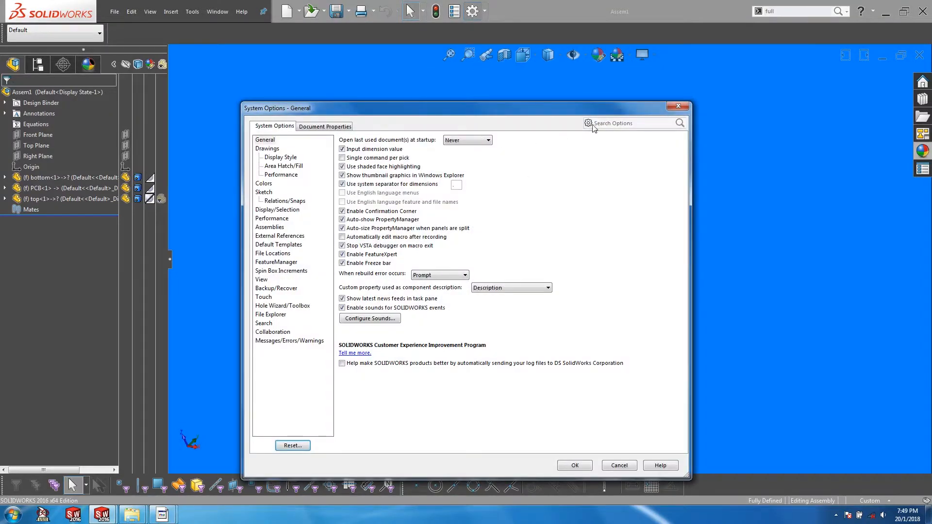
{"action": "type", "text": "s"}
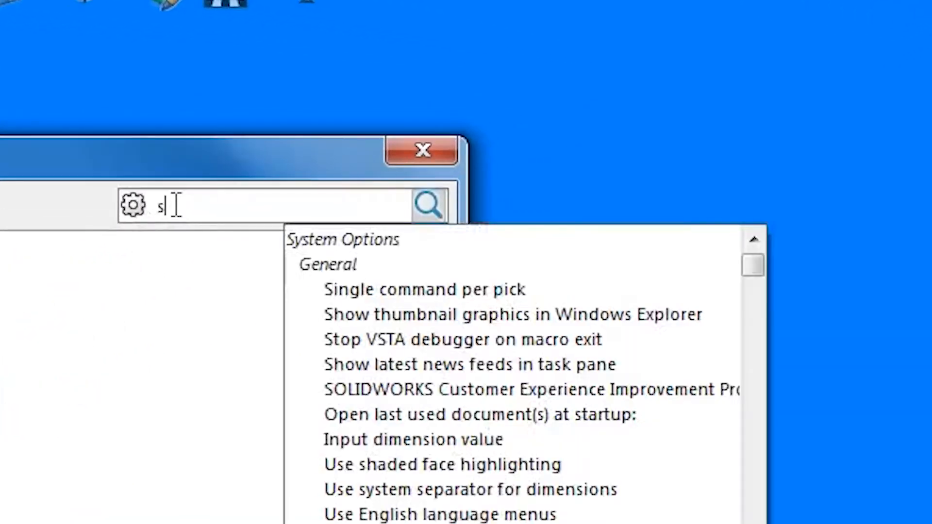
{"action": "type", "text": "elect throug"}
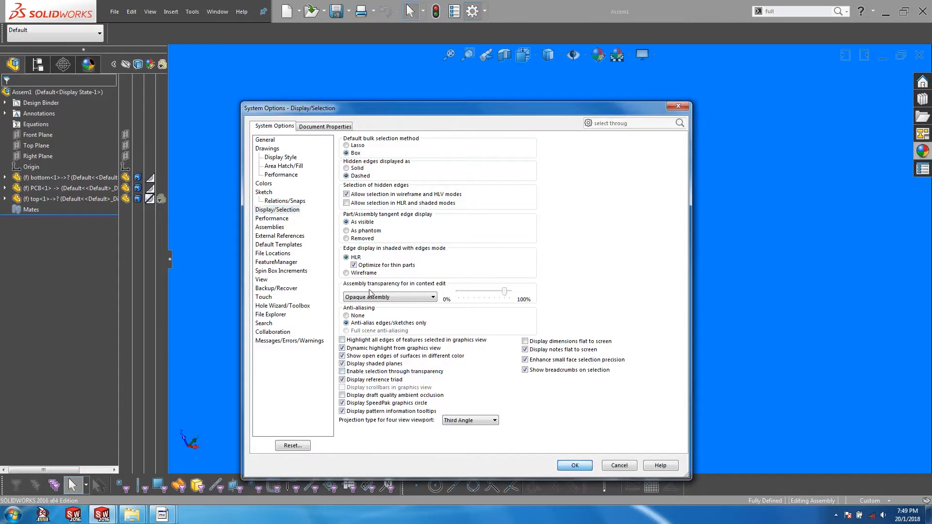
{"action": "left_click", "coordinate": [573, 465]}
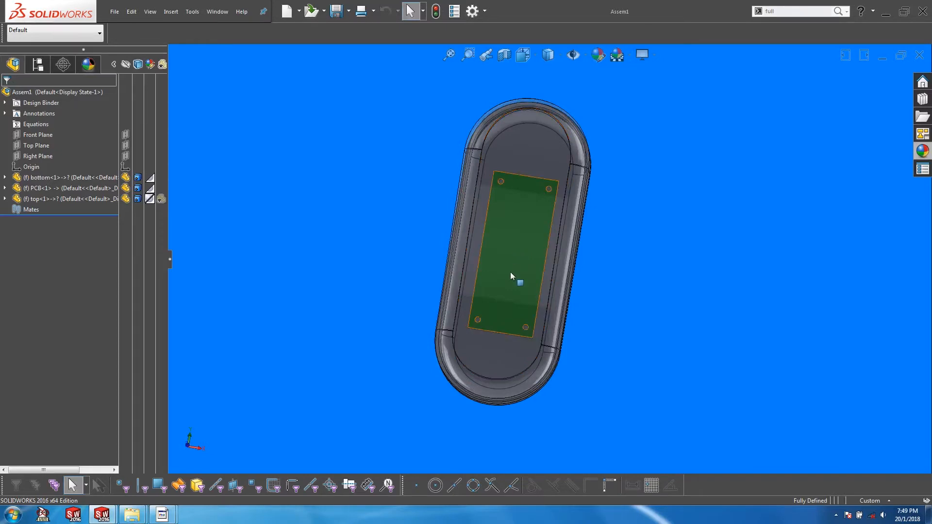
{"action": "mouse_move", "coordinate": [516, 264]}
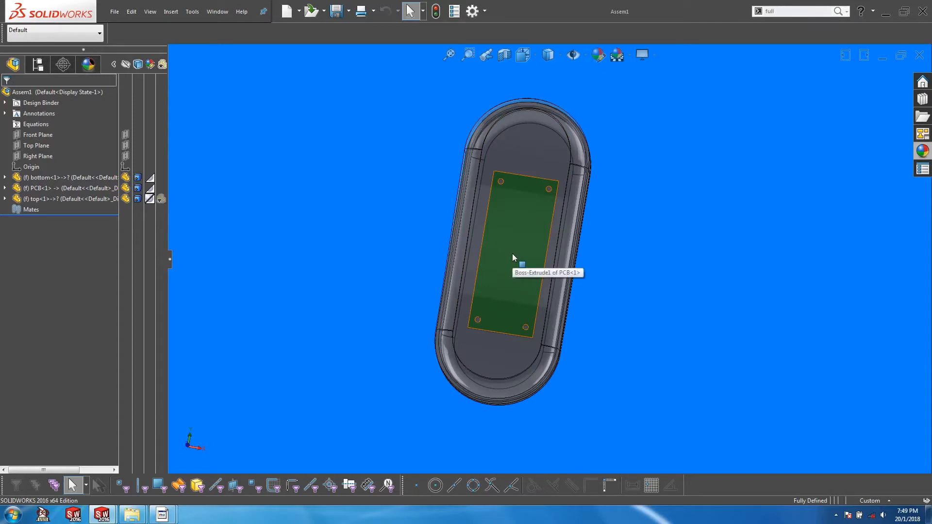